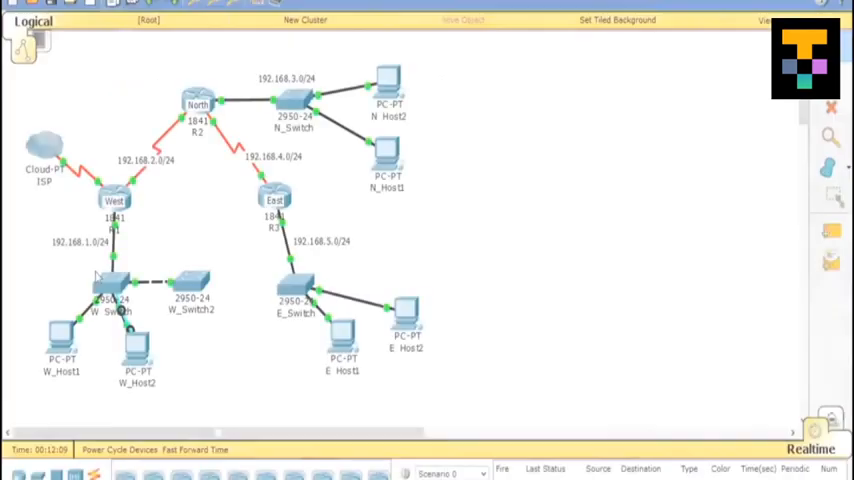
- Open W_Switch from the Logical workspace to reach its CLI
double_click(113, 285)
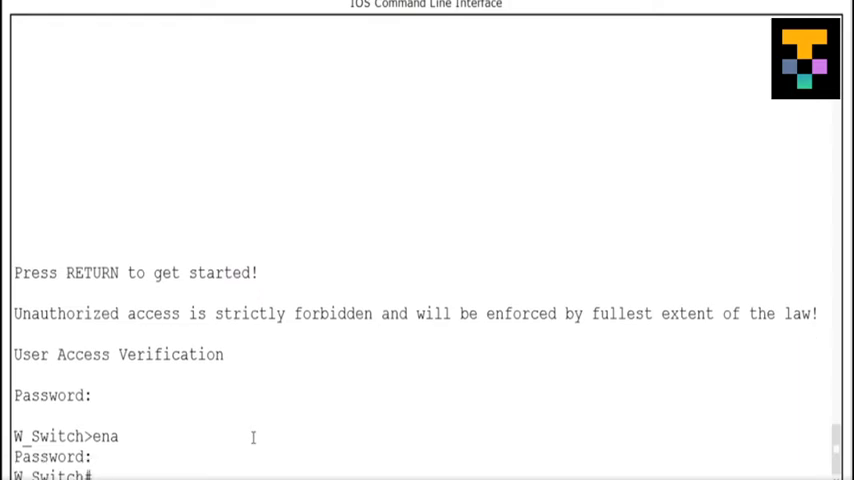
- Run erase startup-config to wipe W_Switch's NVRAM configuration
type("erase star")
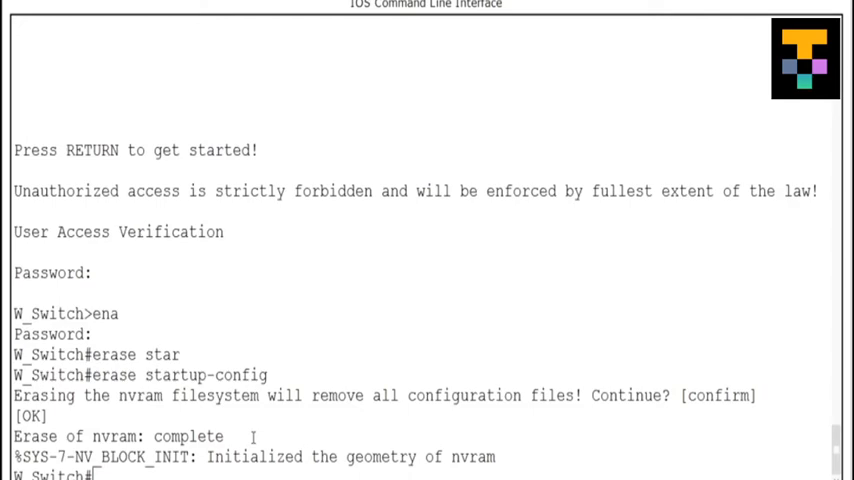
- Delete flash:vlan.dat and list flash to confirm only the IOS image remains
type("delete flas")
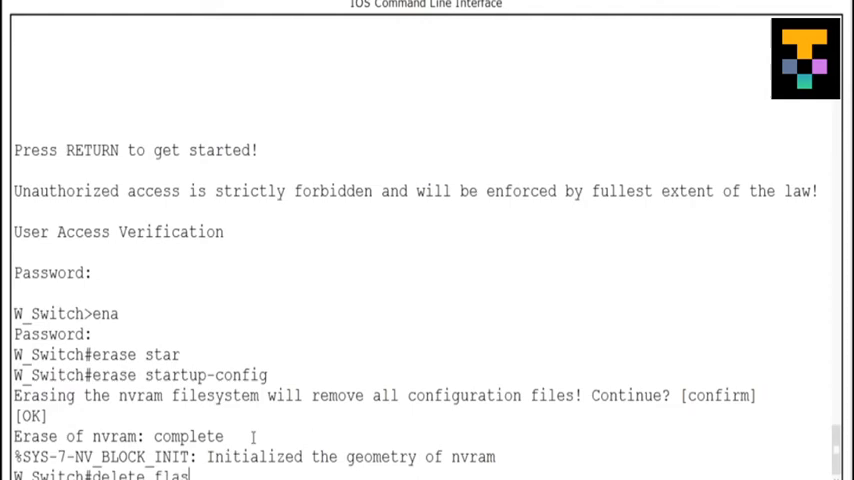
type("h:vlan.dat")
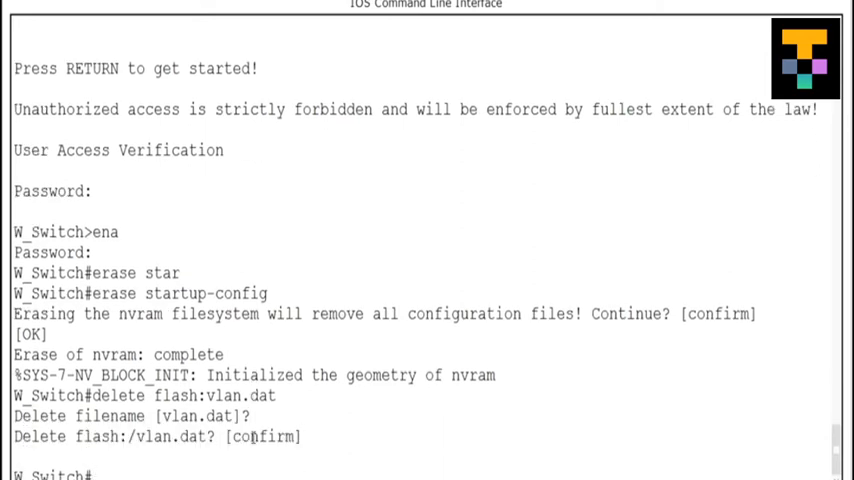
type("show fla")
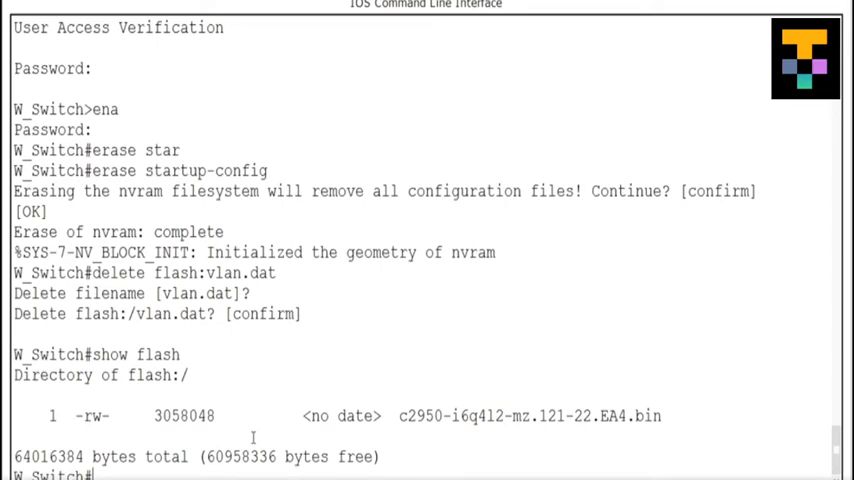
- Check show startup-config reports no configuration, then issue reload
type("show start")
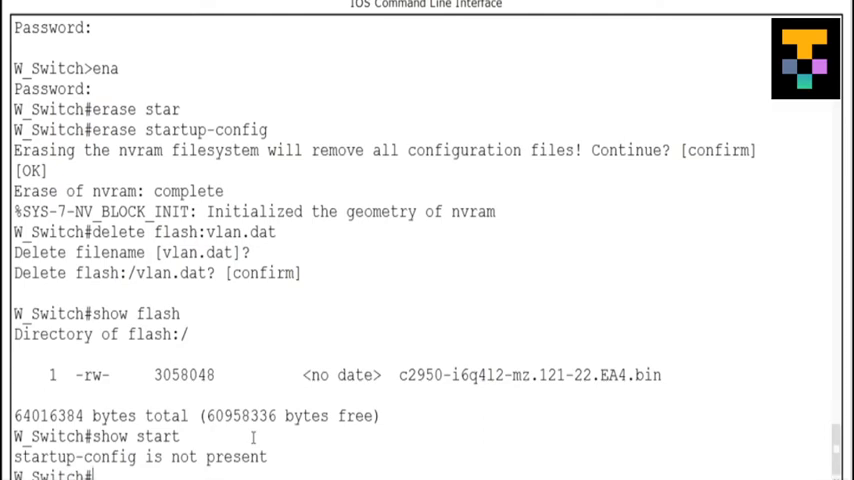
type("rel")
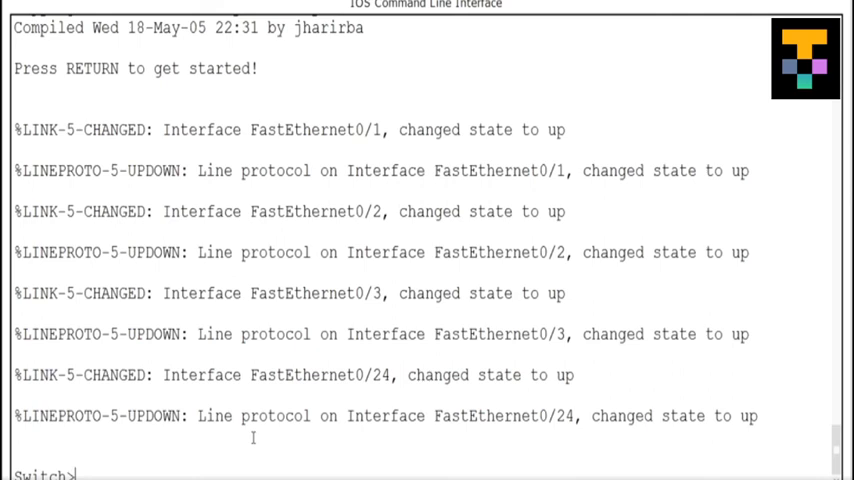
- Enter privileged mode with enable at the rebooted default Switch> prompt
type("ena")
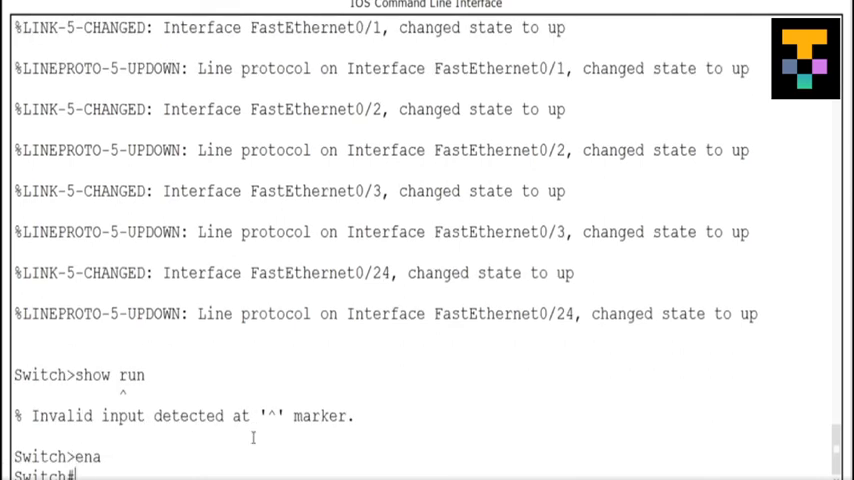